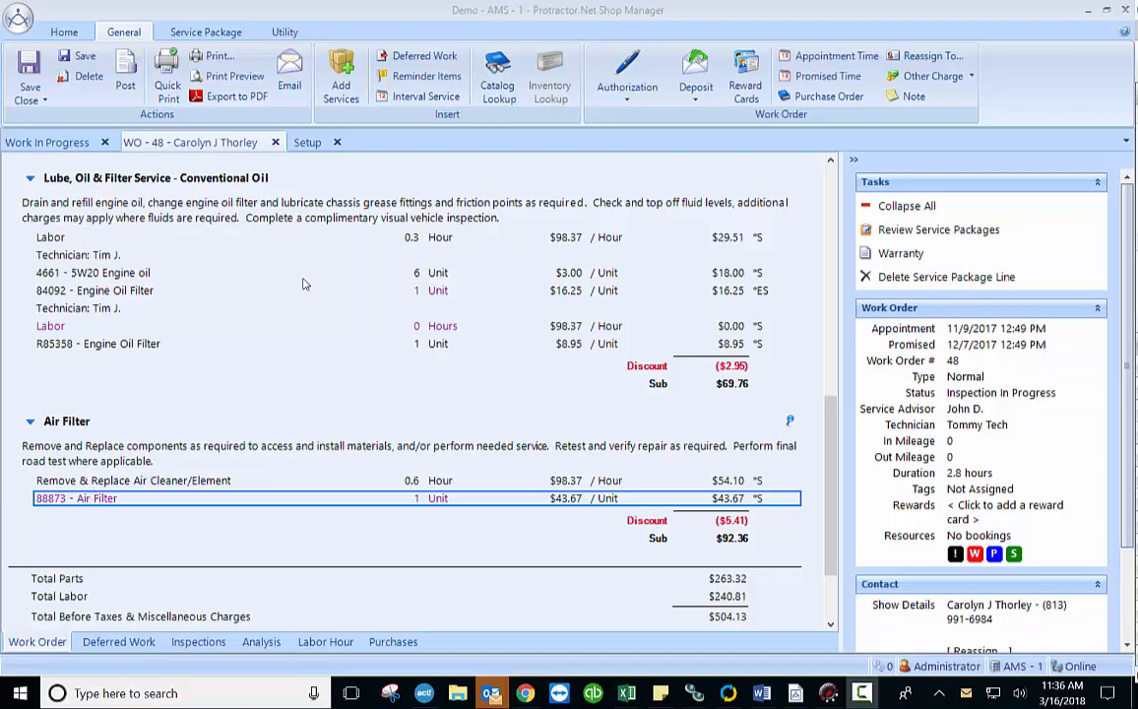
# Open Catalog Lookup for the 88873 Air Filter line (Carquest Auto Parts #43)
pyautogui.click(497, 74)
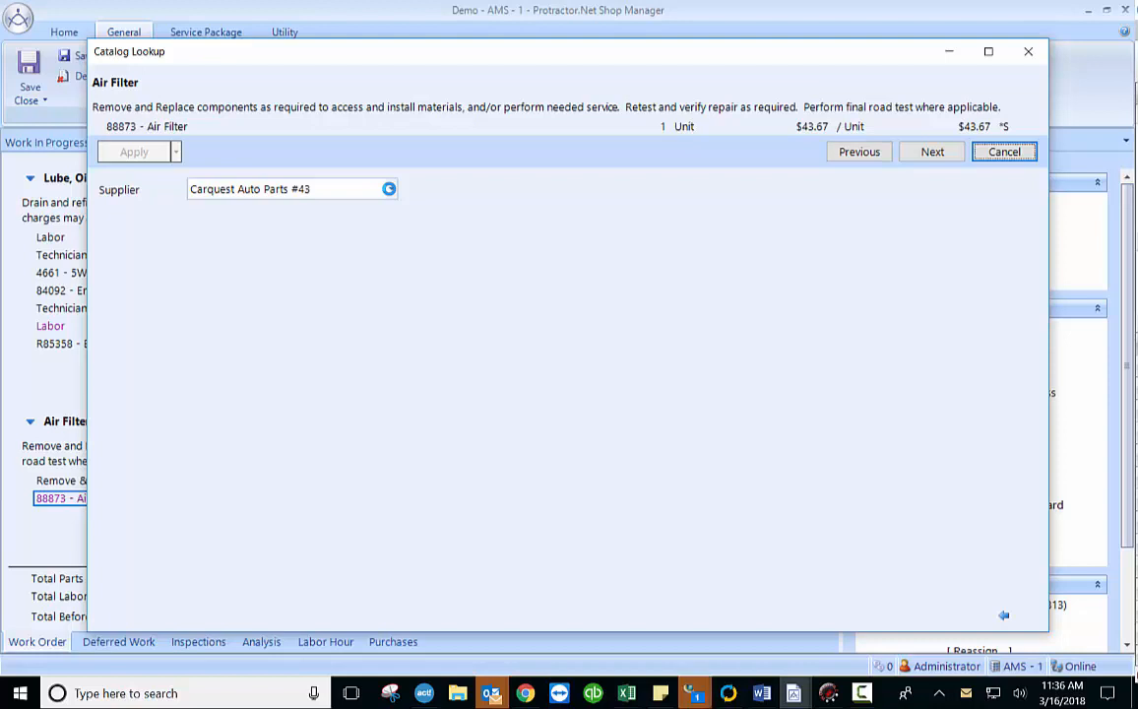
# Launch the Worldpac catalog and refine the 2009 Eclipse Spyder GS to the 2.4 L4 engine
pyautogui.click(390, 188)
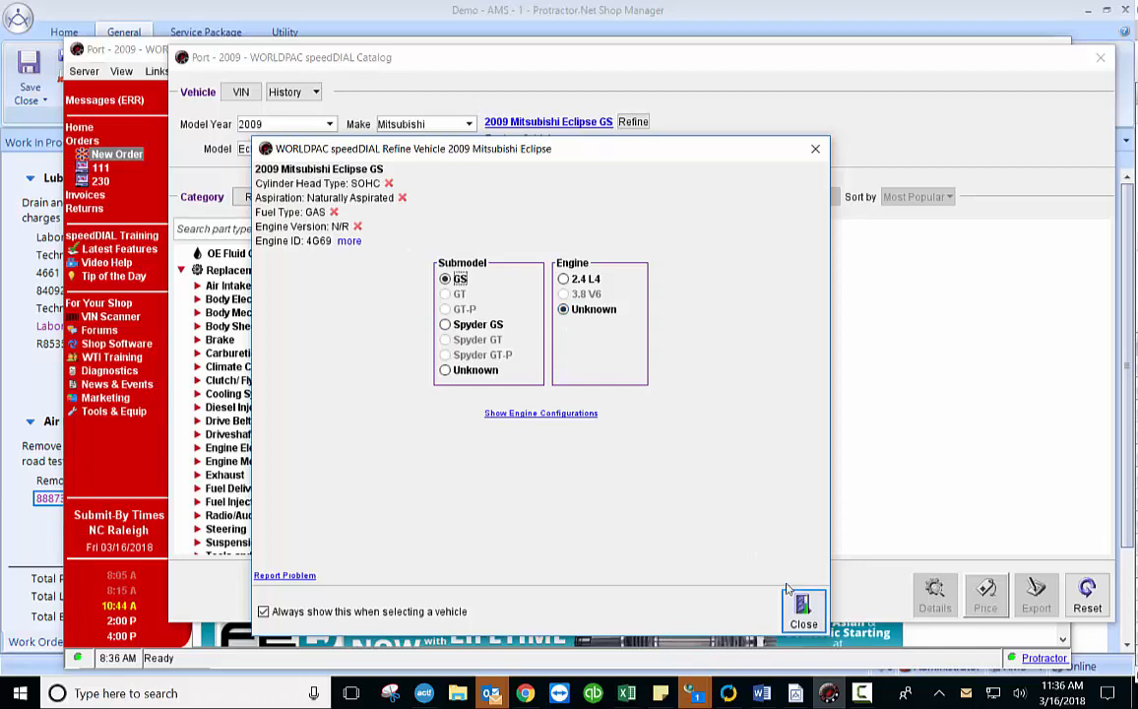
pyautogui.click(563, 279)
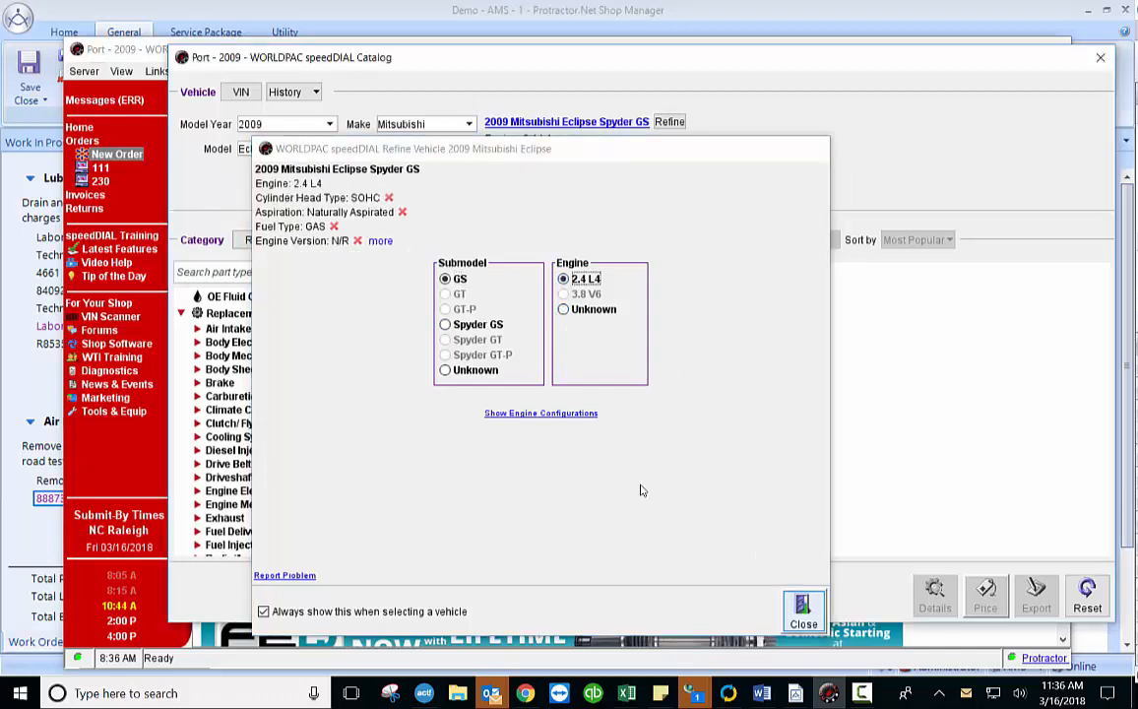
pyautogui.click(803, 610)
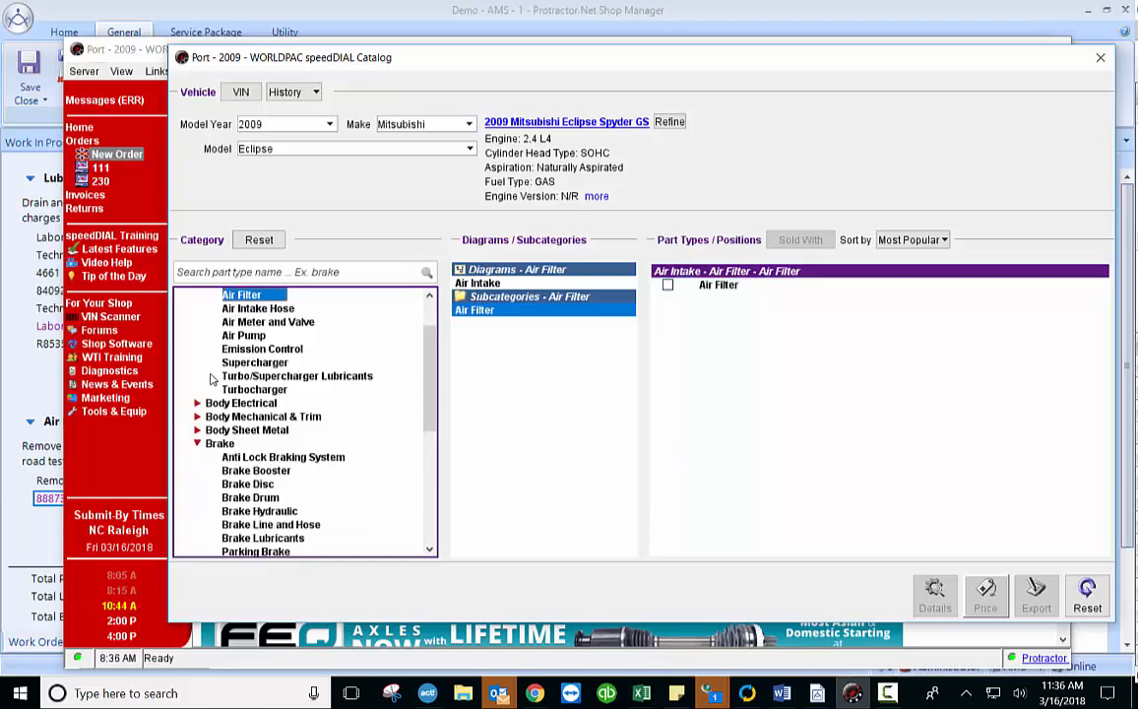
# In Brake, check front pad set, front left caliper, and front and rear brake discs
pyautogui.click(219, 443)
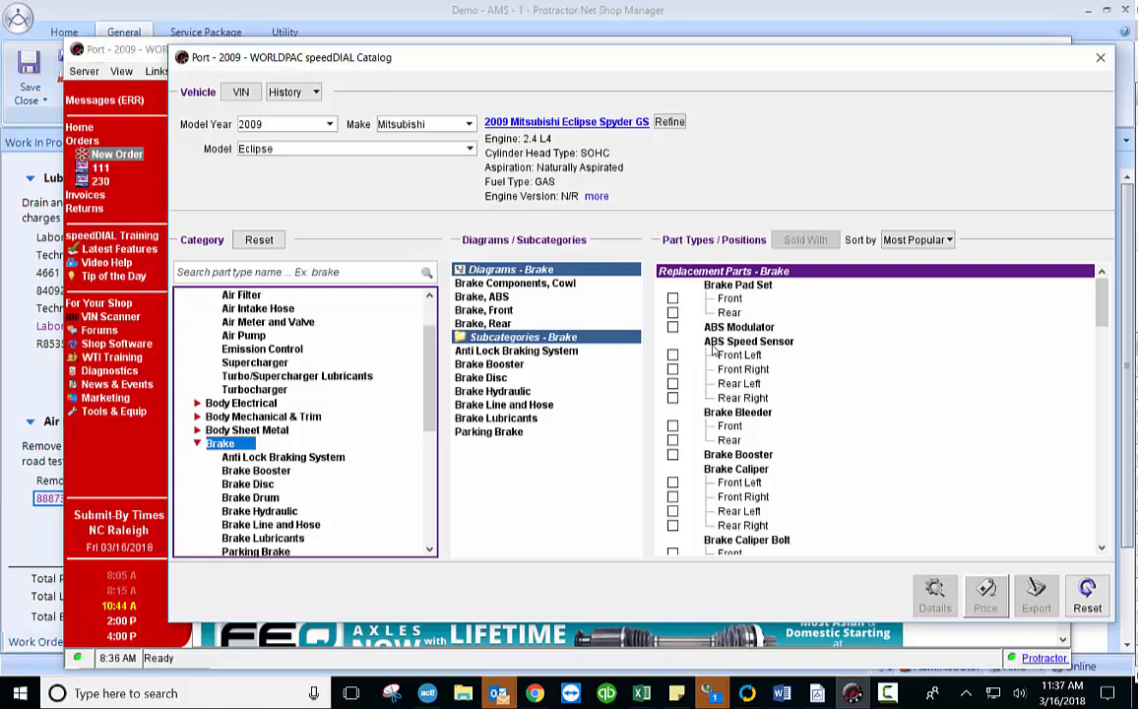
pyautogui.click(672, 299)
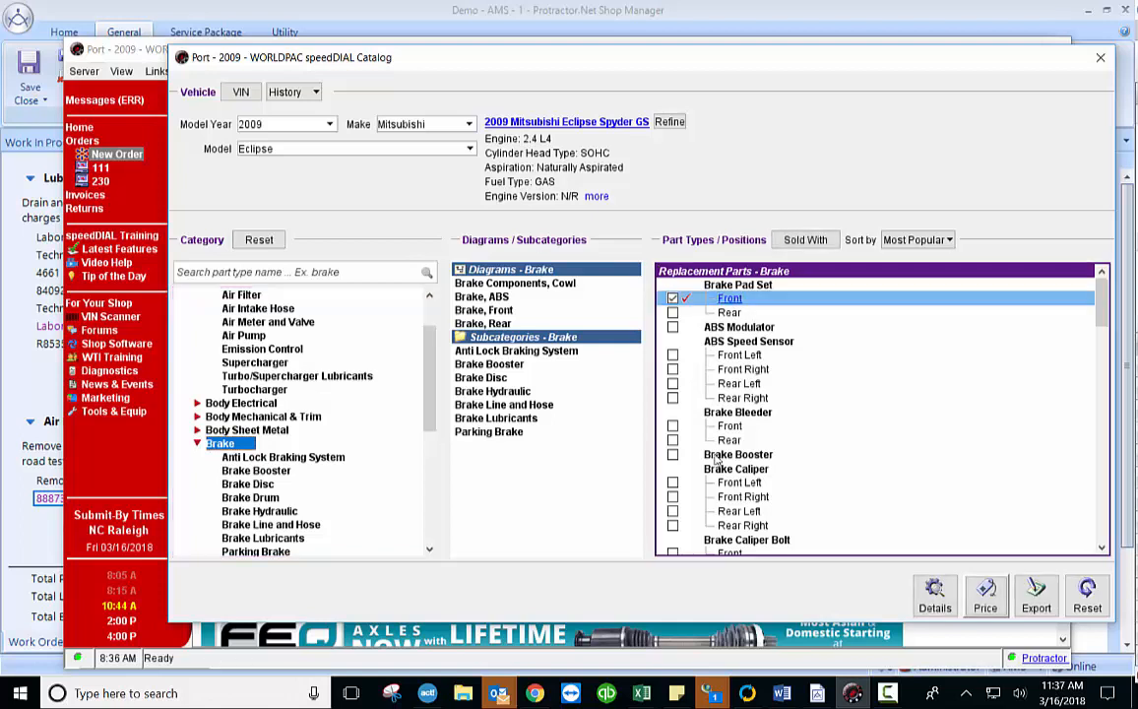
pyautogui.click(672, 483)
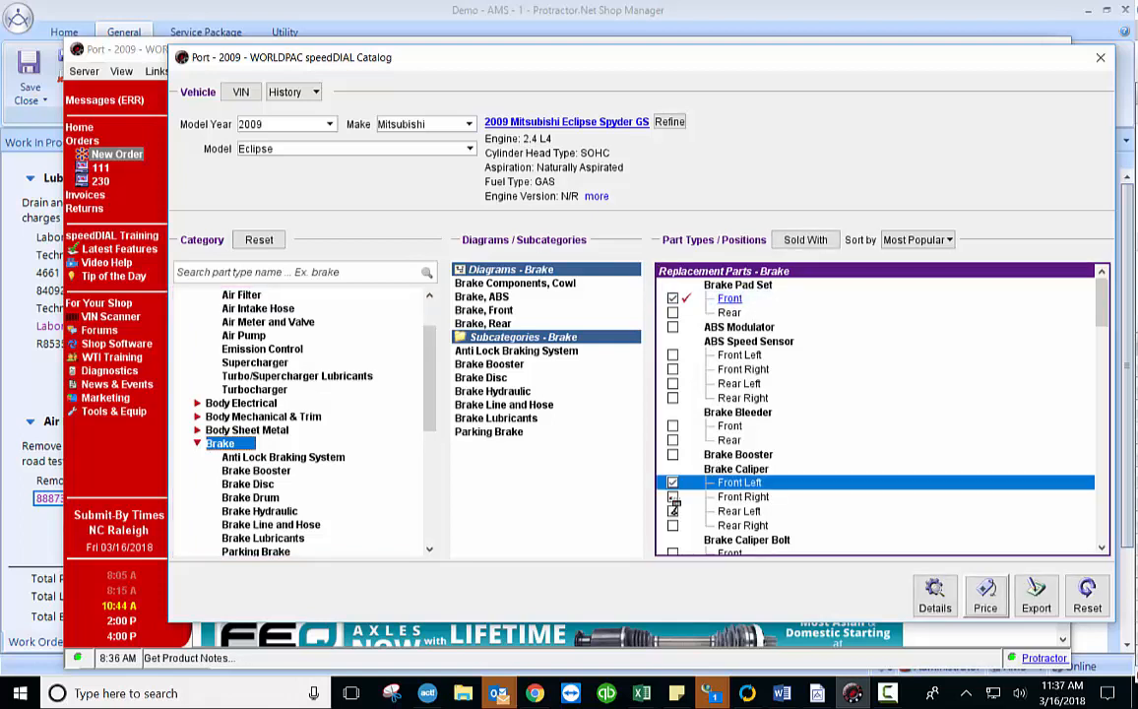
pyautogui.scroll(-3)
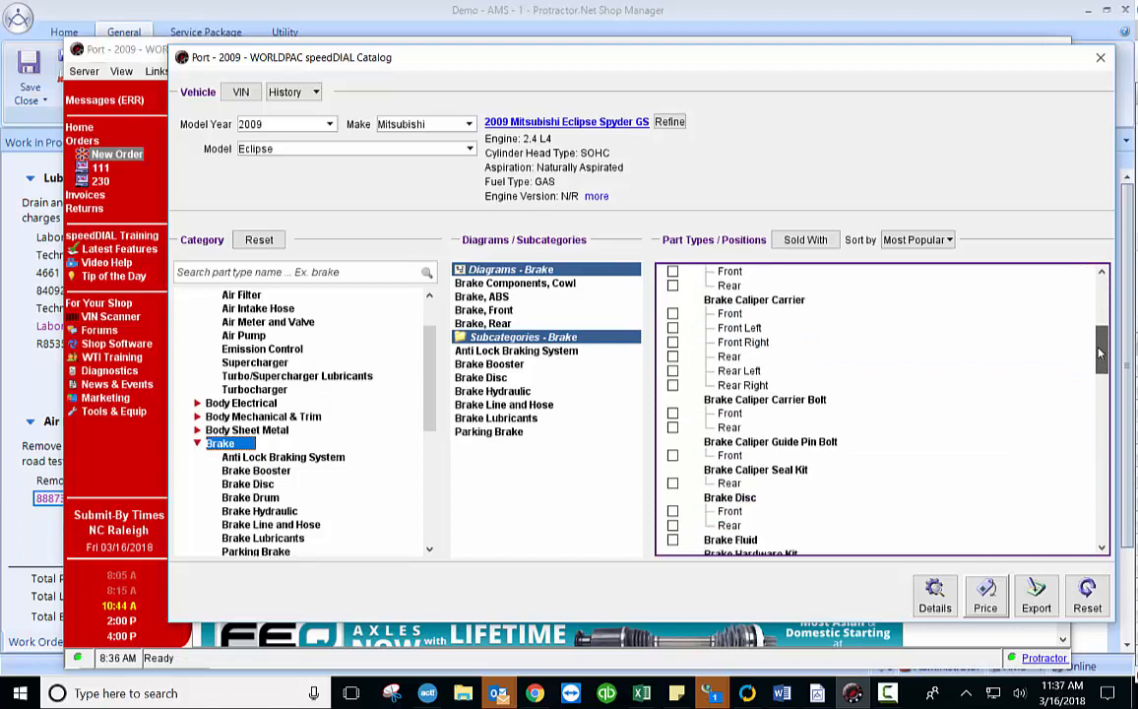
pyautogui.scroll(-3)
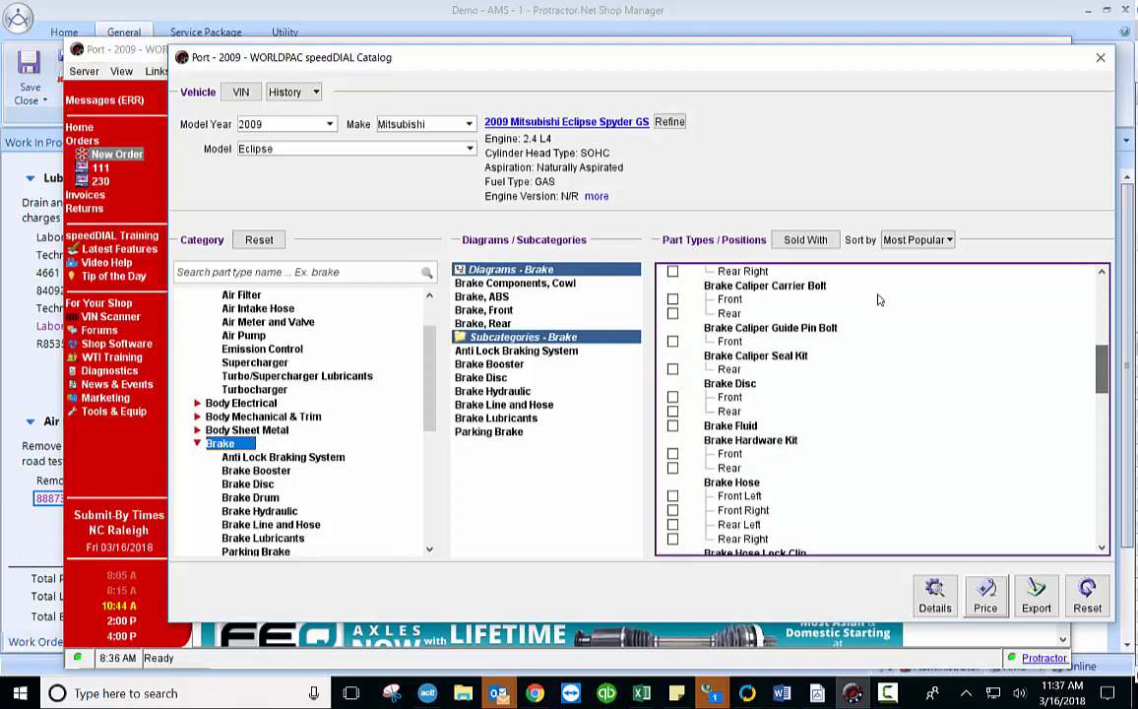
pyautogui.click(672, 397)
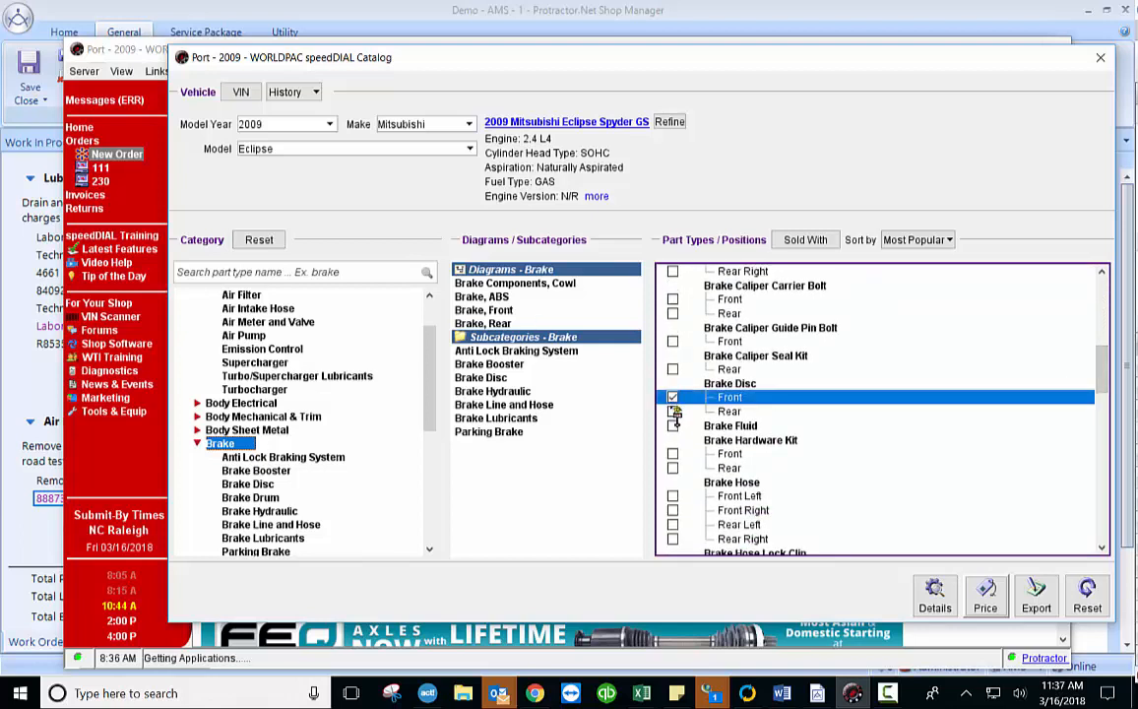
pyautogui.click(672, 397)
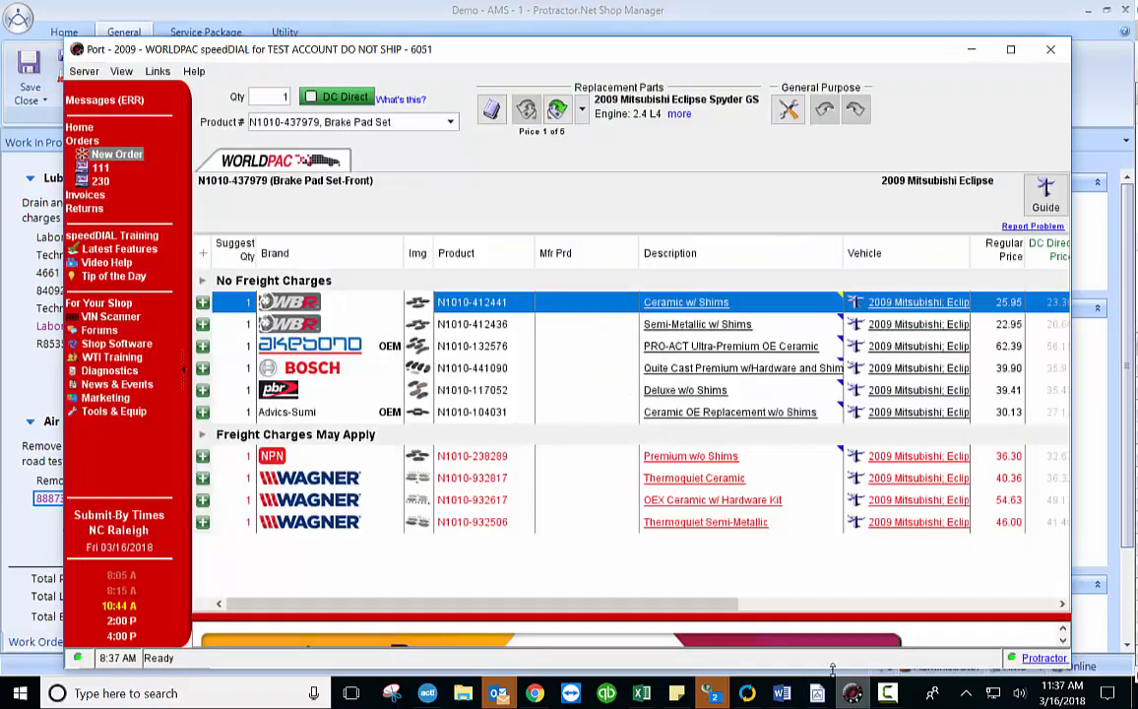
# Export the WBR ceramic front pad set, then price and export the remaining brake parts
pyautogui.click(556, 108)
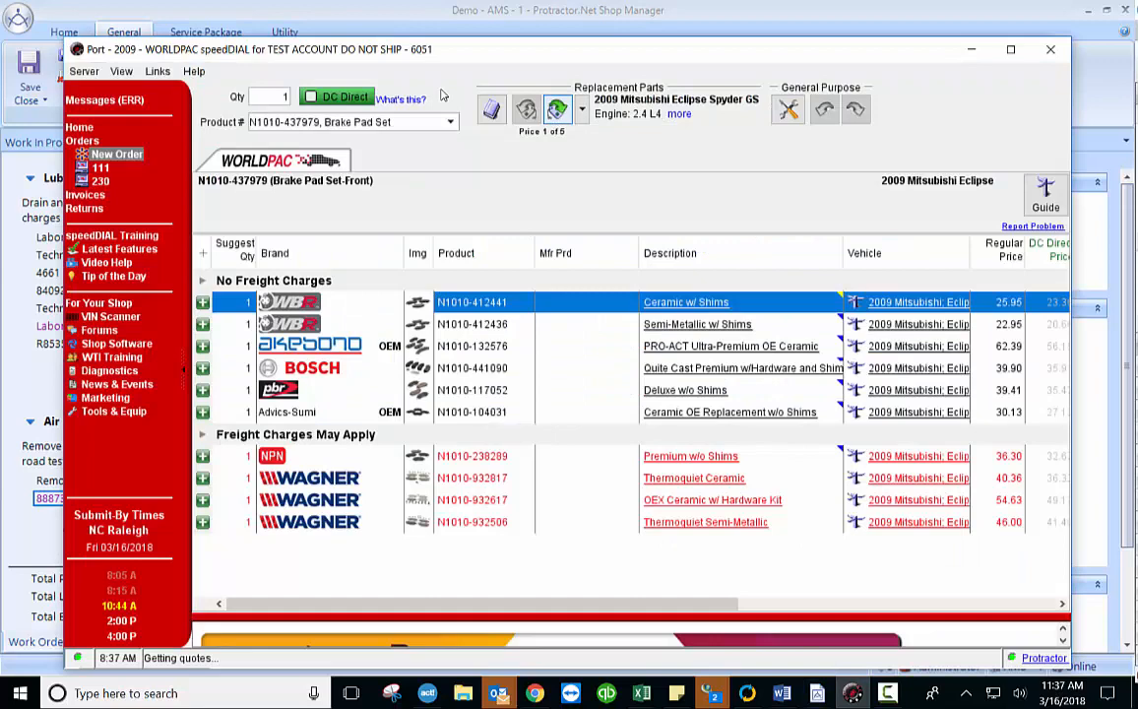
pyautogui.click(556, 108)
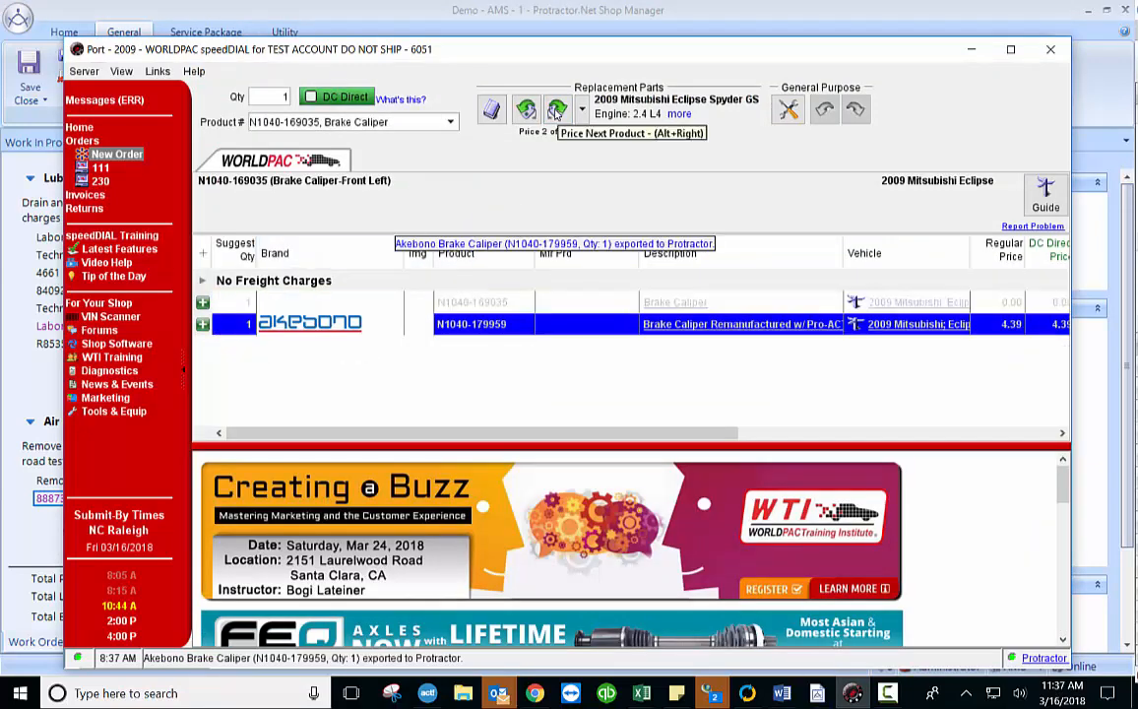
pyautogui.click(556, 110)
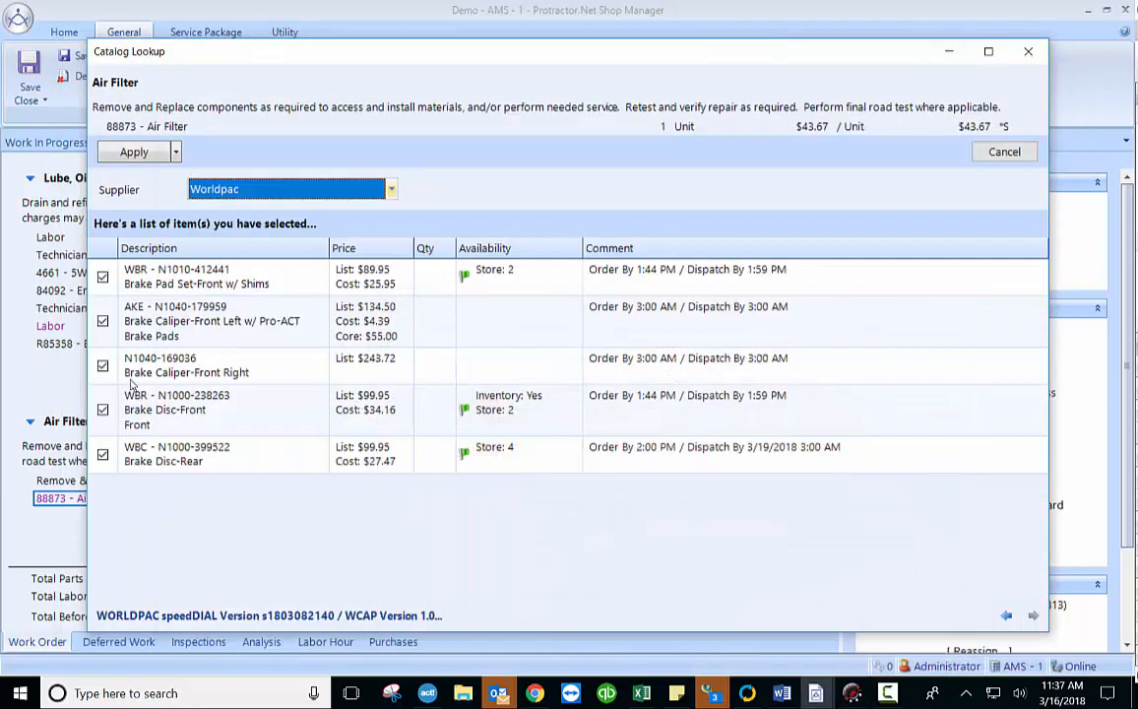
# Apply the five parts to the work order, sourcing the front brake disc as a purchase
pyautogui.click(133, 151)
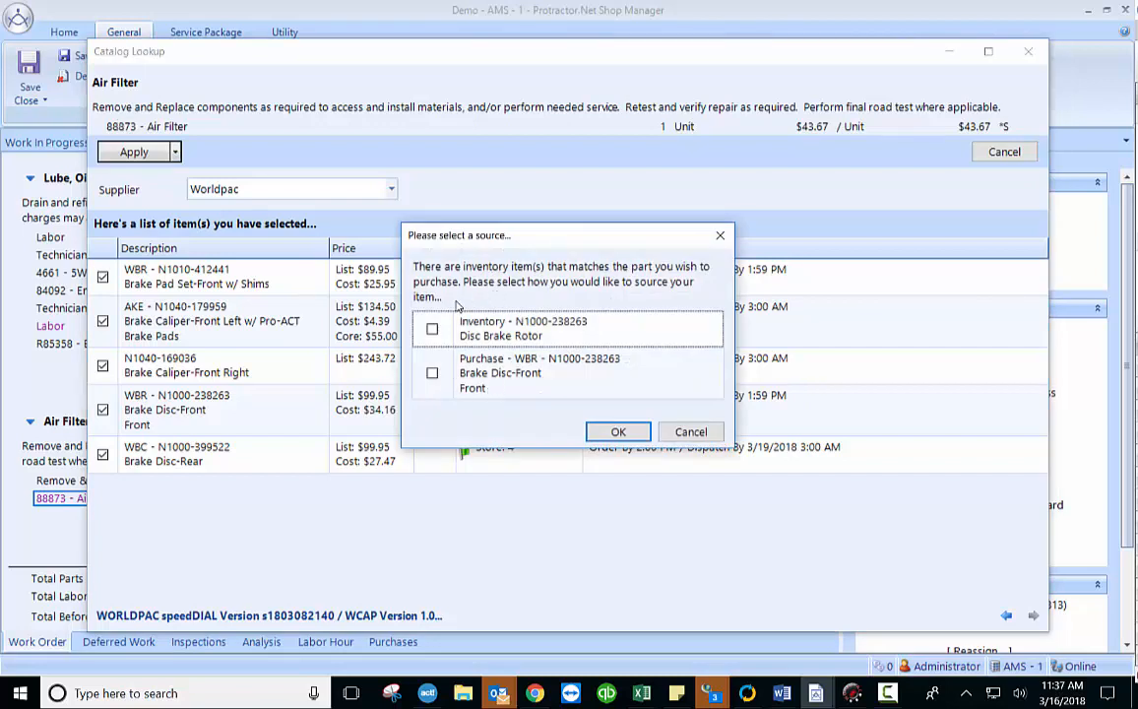
pyautogui.click(431, 372)
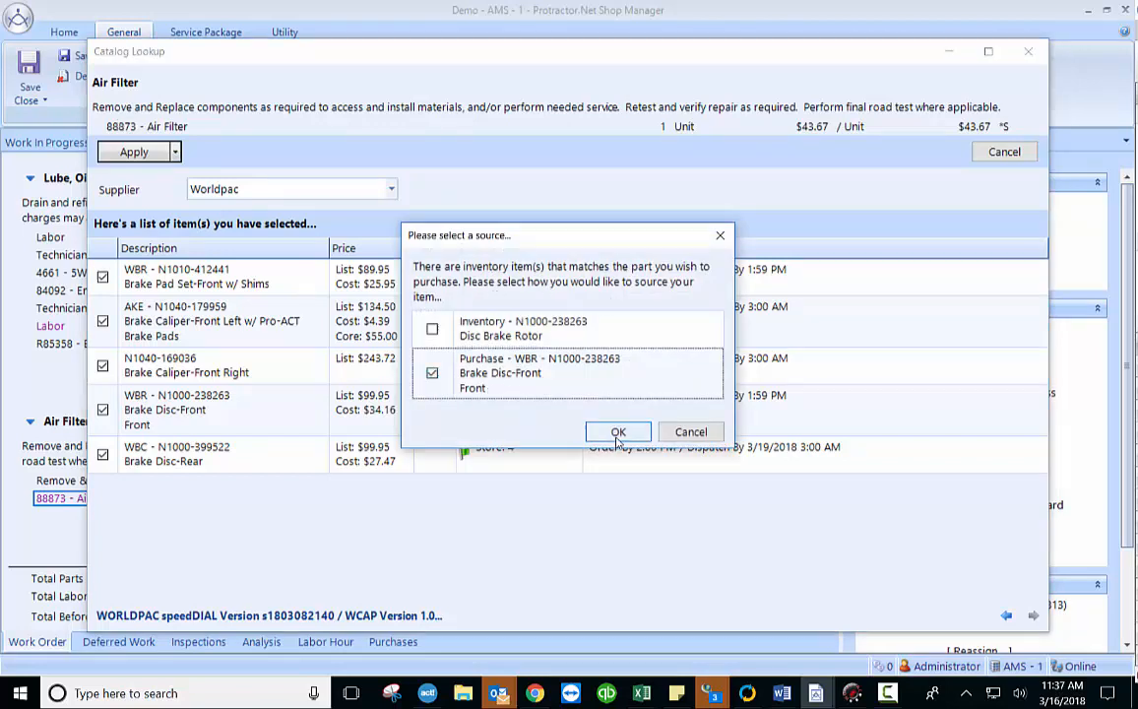
pyautogui.click(618, 431)
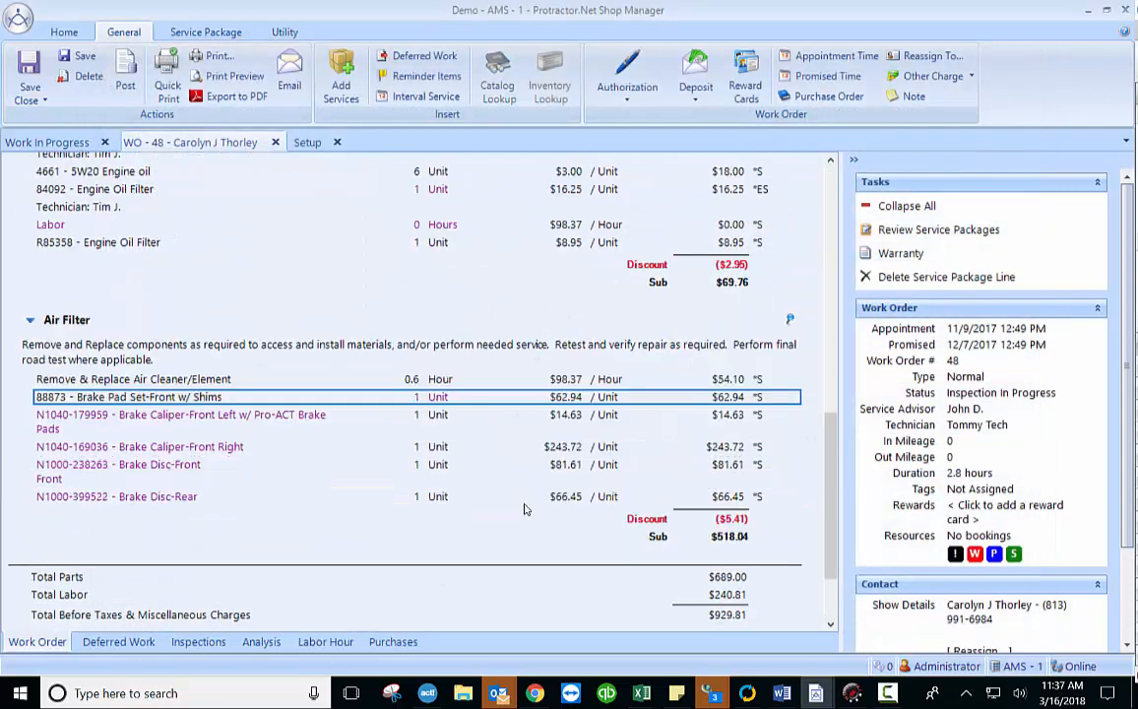
pyautogui.moveTo(372, 464)
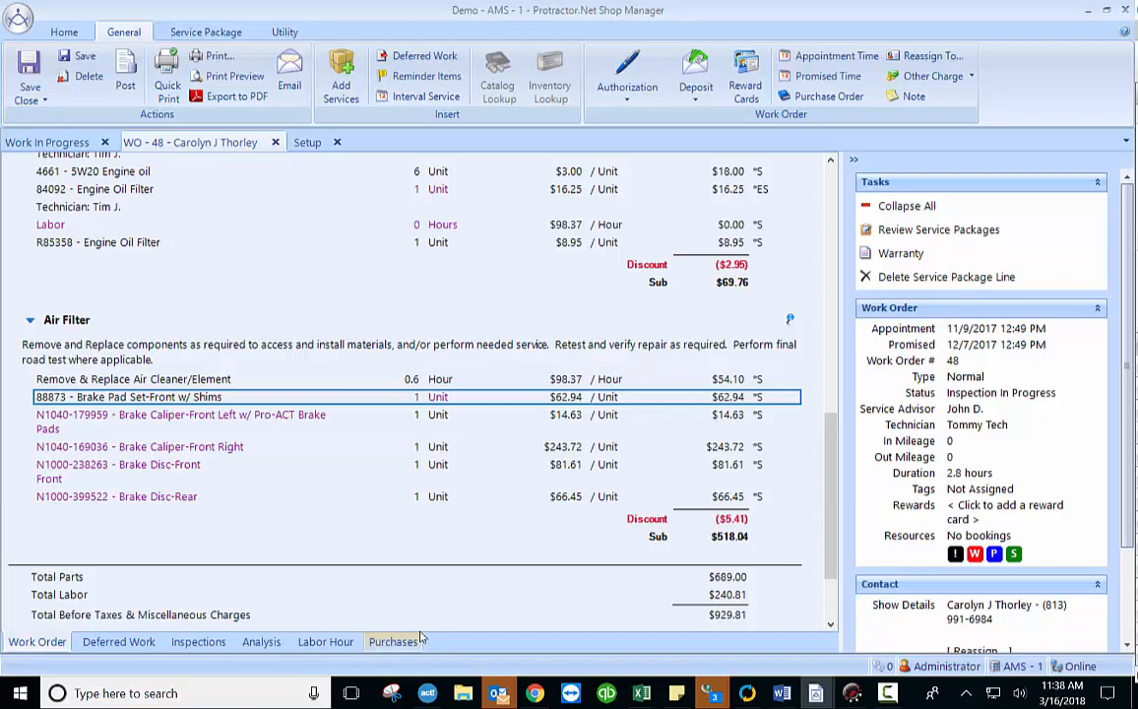
# On the Purchases tab, start Place Order for the five Worldpac parts (reference 48)
pyautogui.click(393, 641)
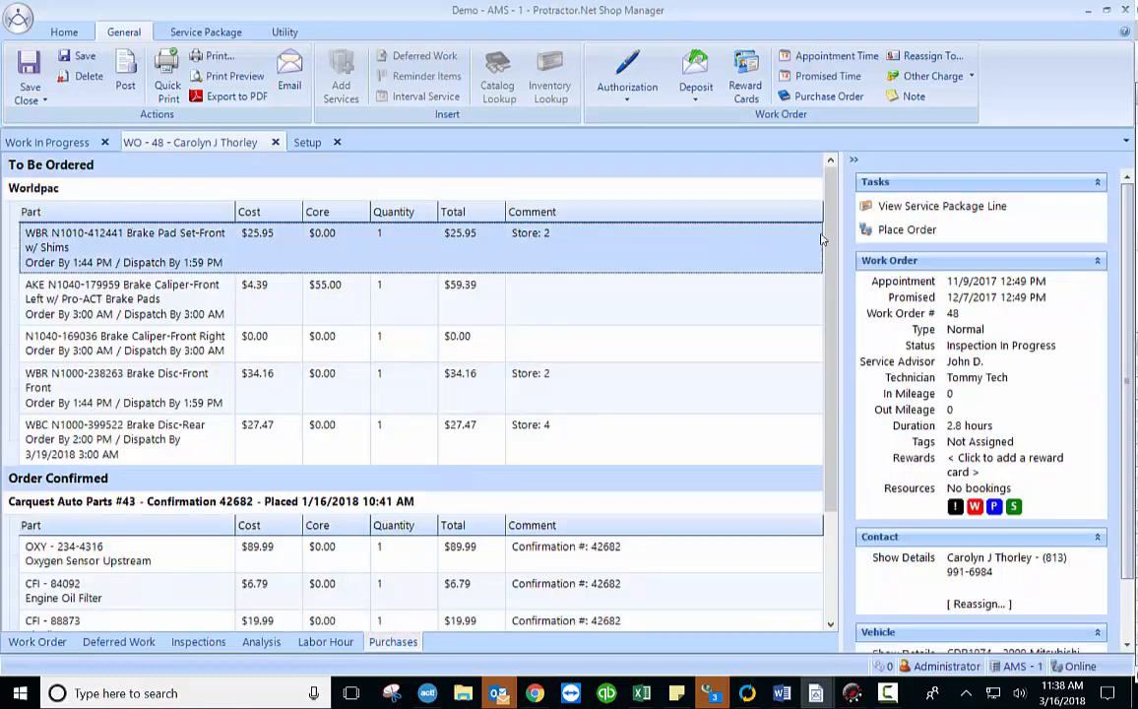
pyautogui.click(907, 229)
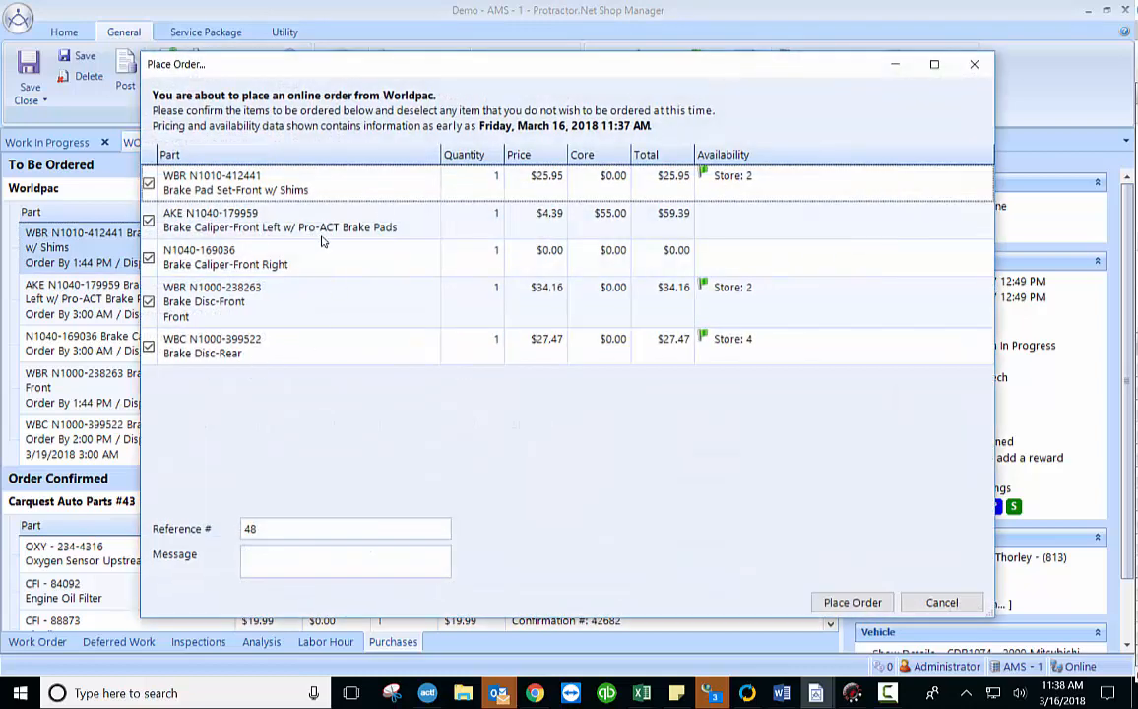
pyautogui.moveTo(883, 415)
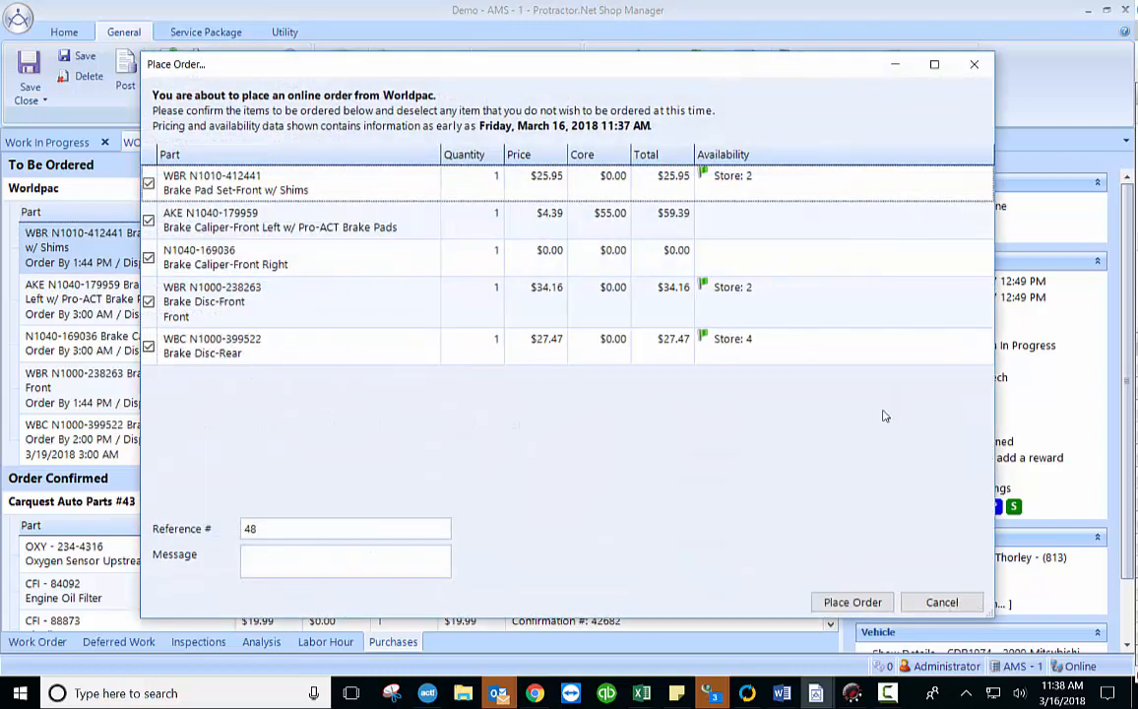